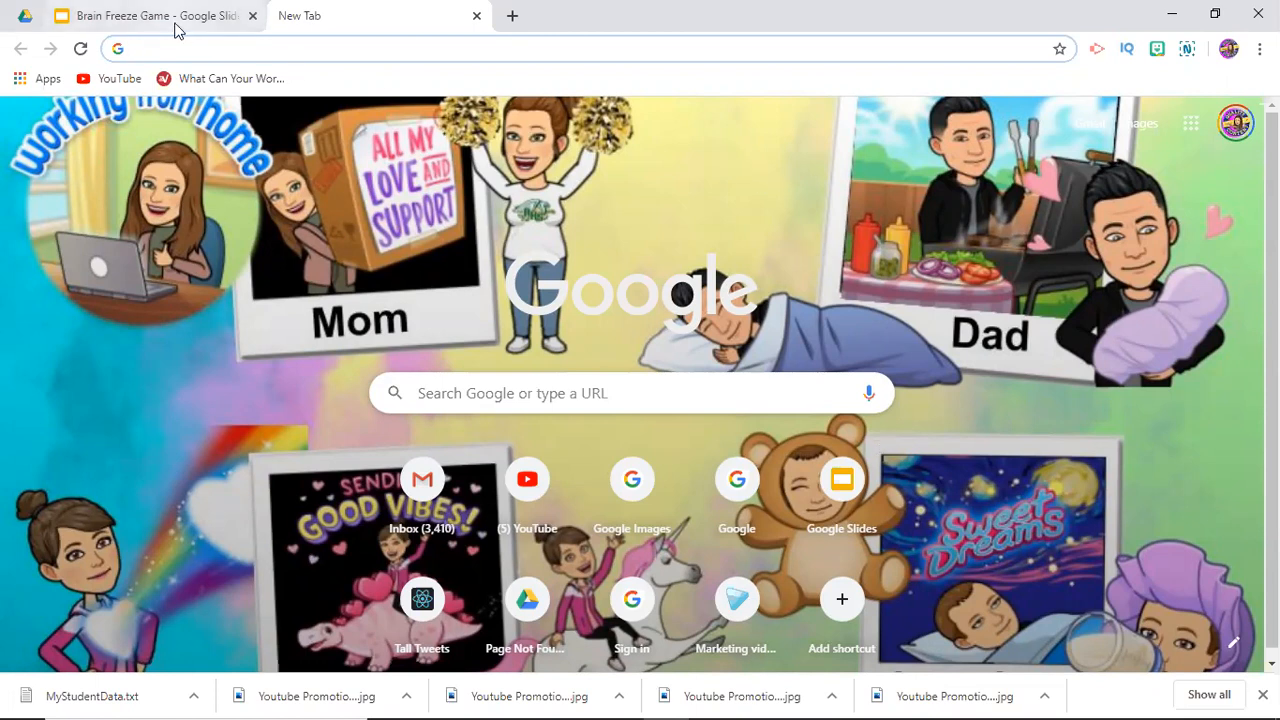
# Step: In the Brain Freeze Game deck, skip slide 8, the first 'Good Job!' slide
pyautogui.click(150, 15)
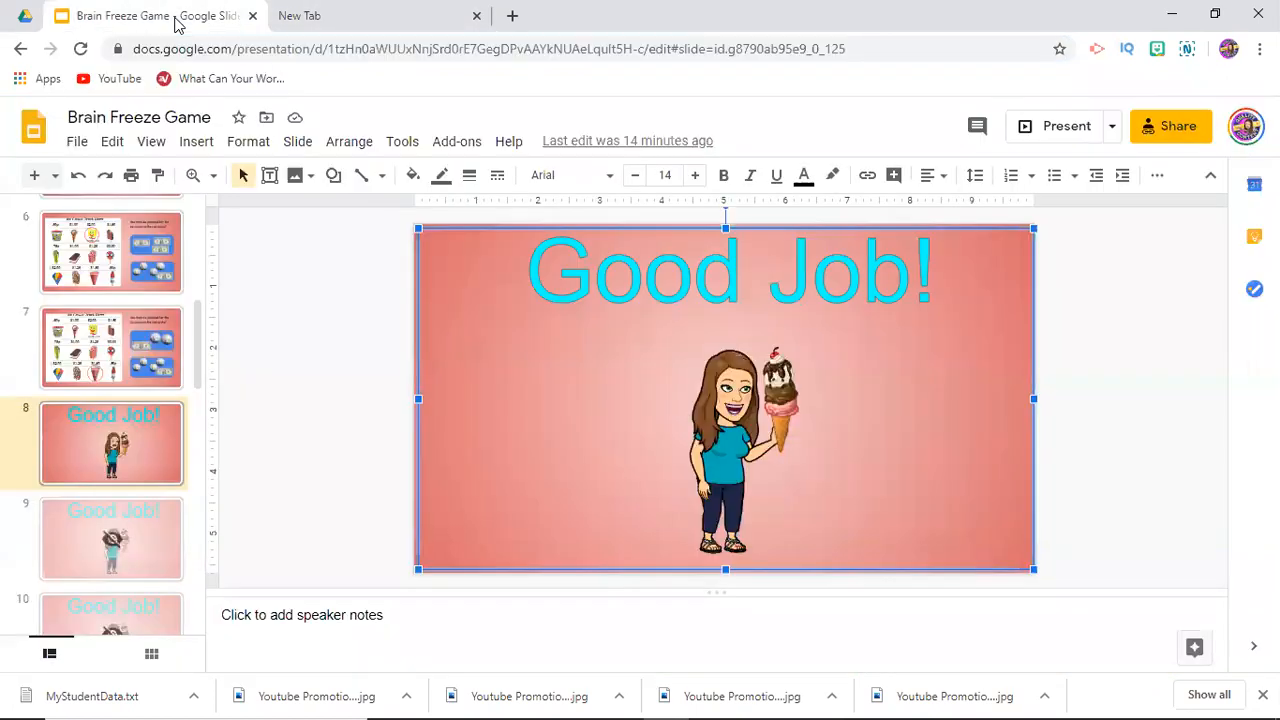
pyautogui.moveTo(263, 437)
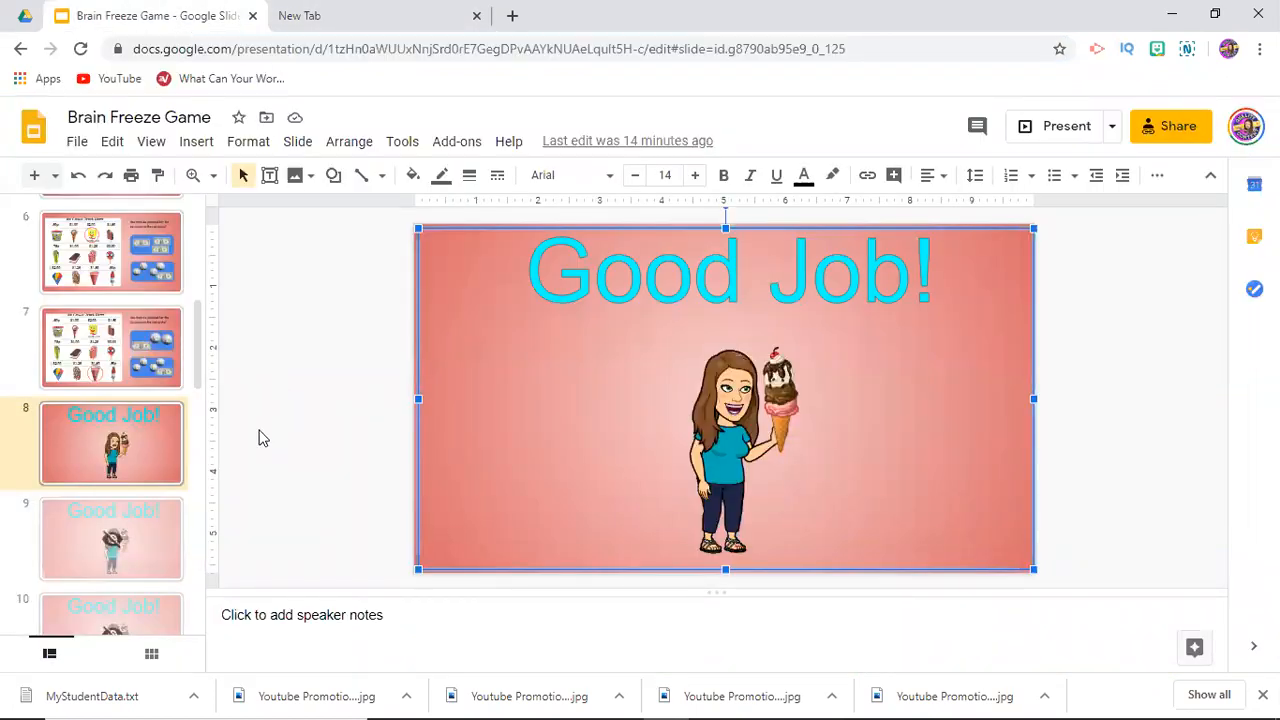
pyautogui.moveTo(260, 475)
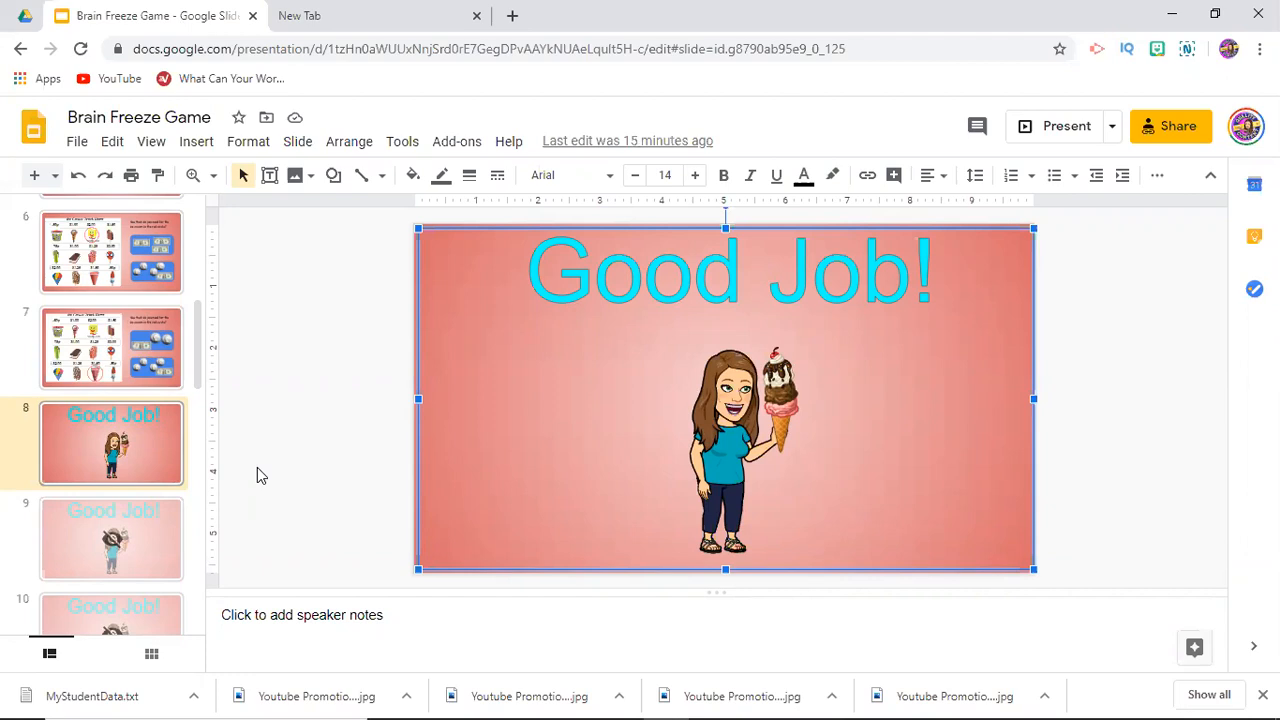
pyautogui.moveTo(137, 451)
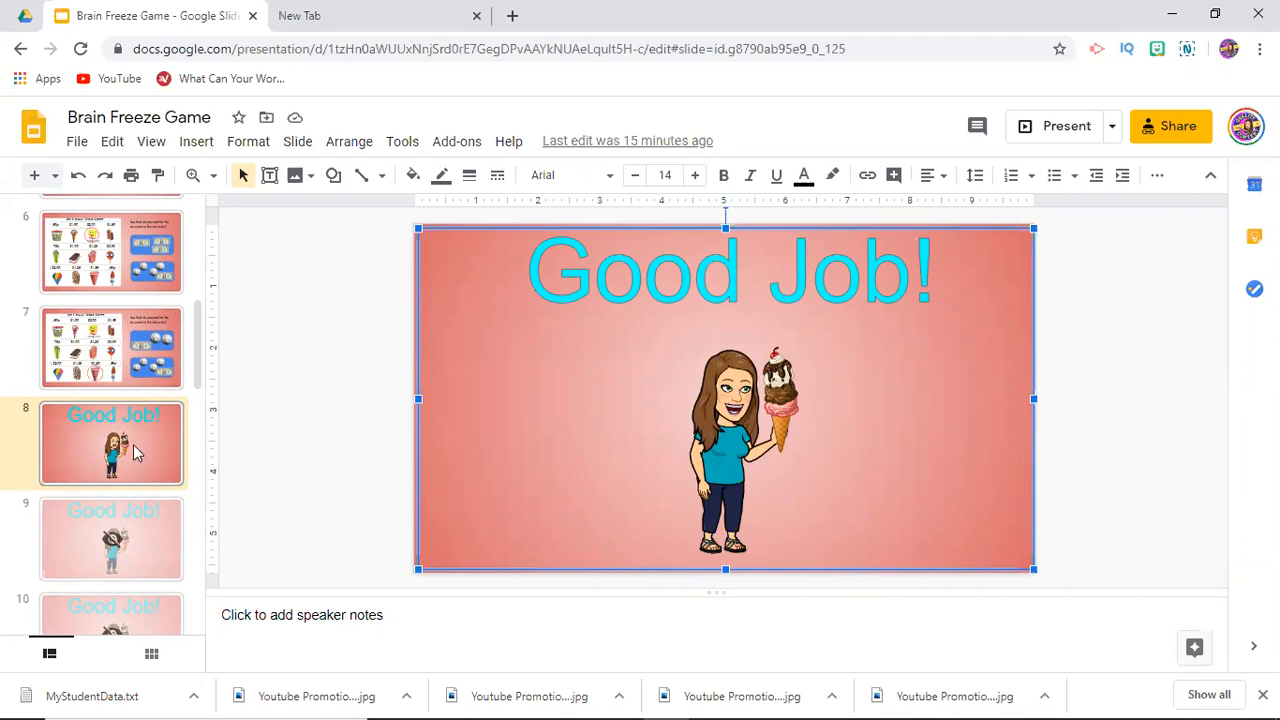
pyautogui.moveTo(143, 457)
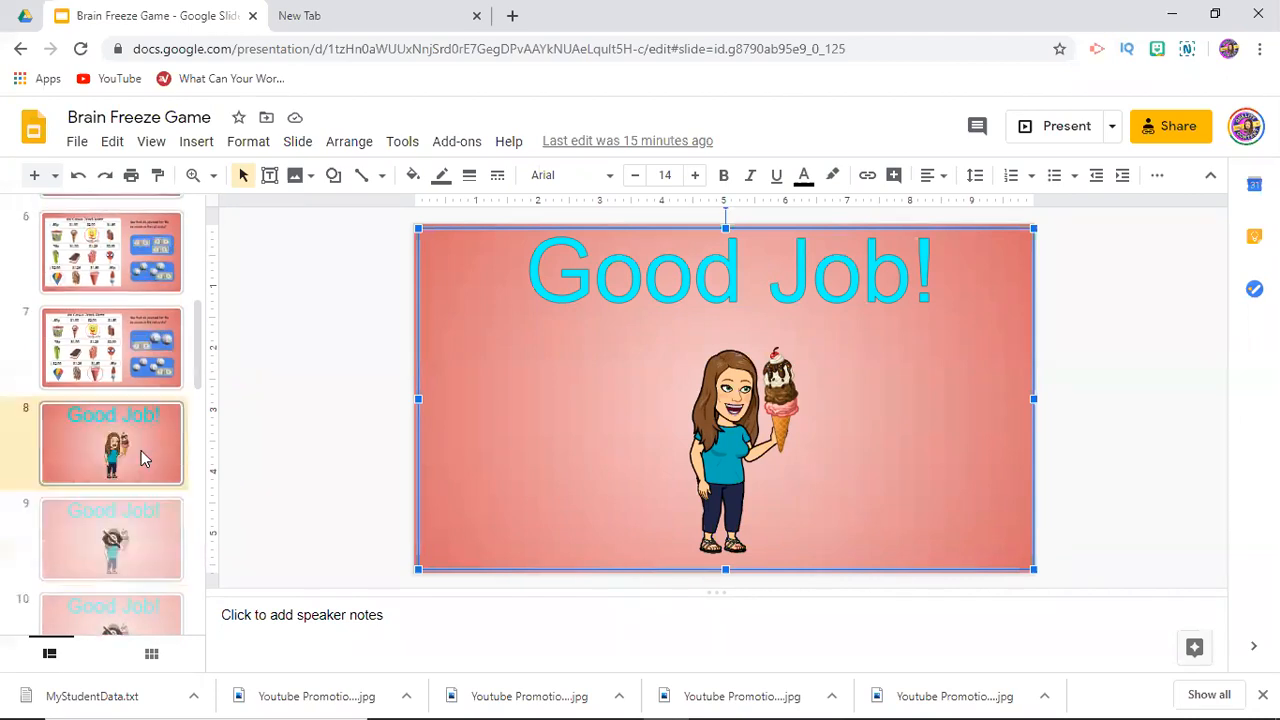
pyautogui.scroll(-3)
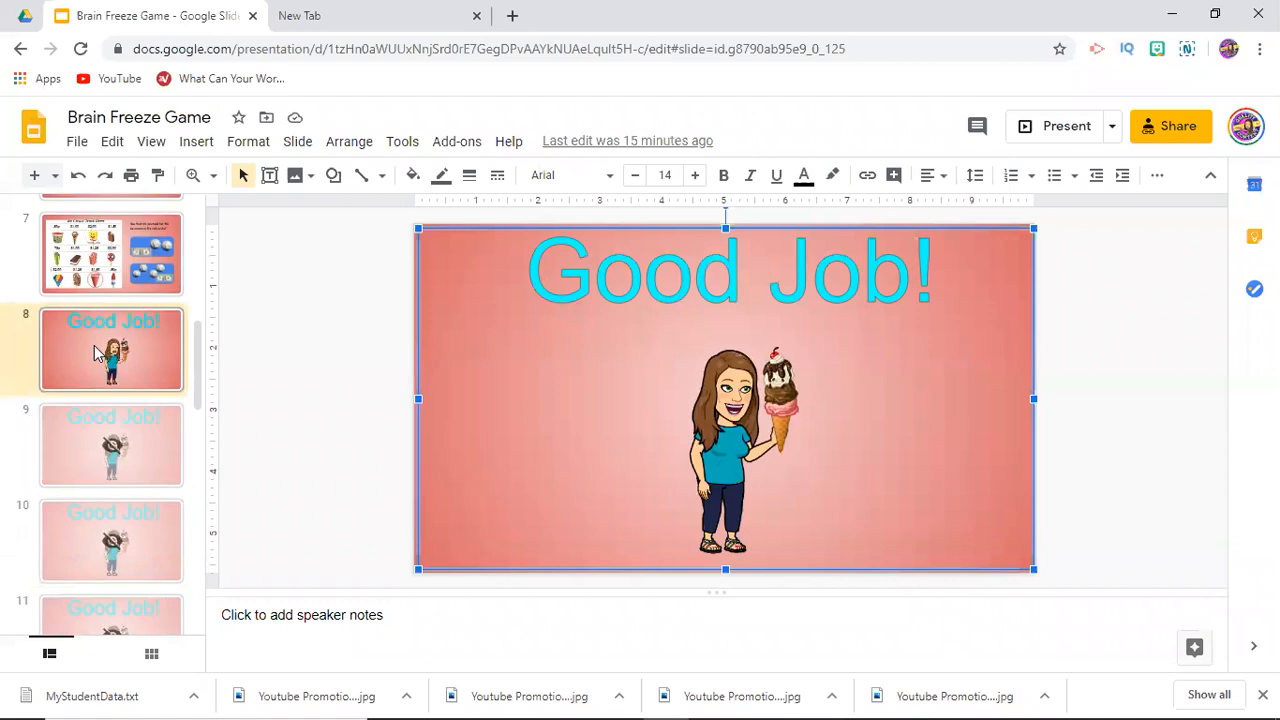
pyautogui.moveTo(143, 387)
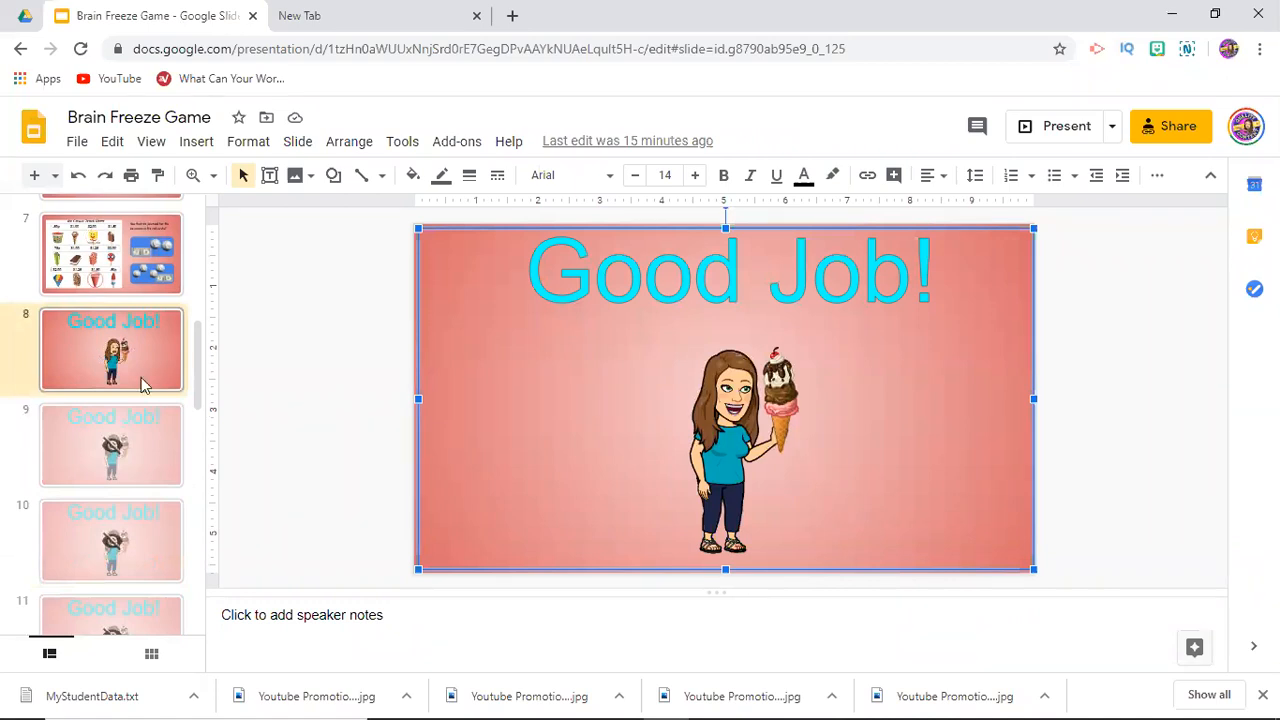
pyautogui.moveTo(99, 470)
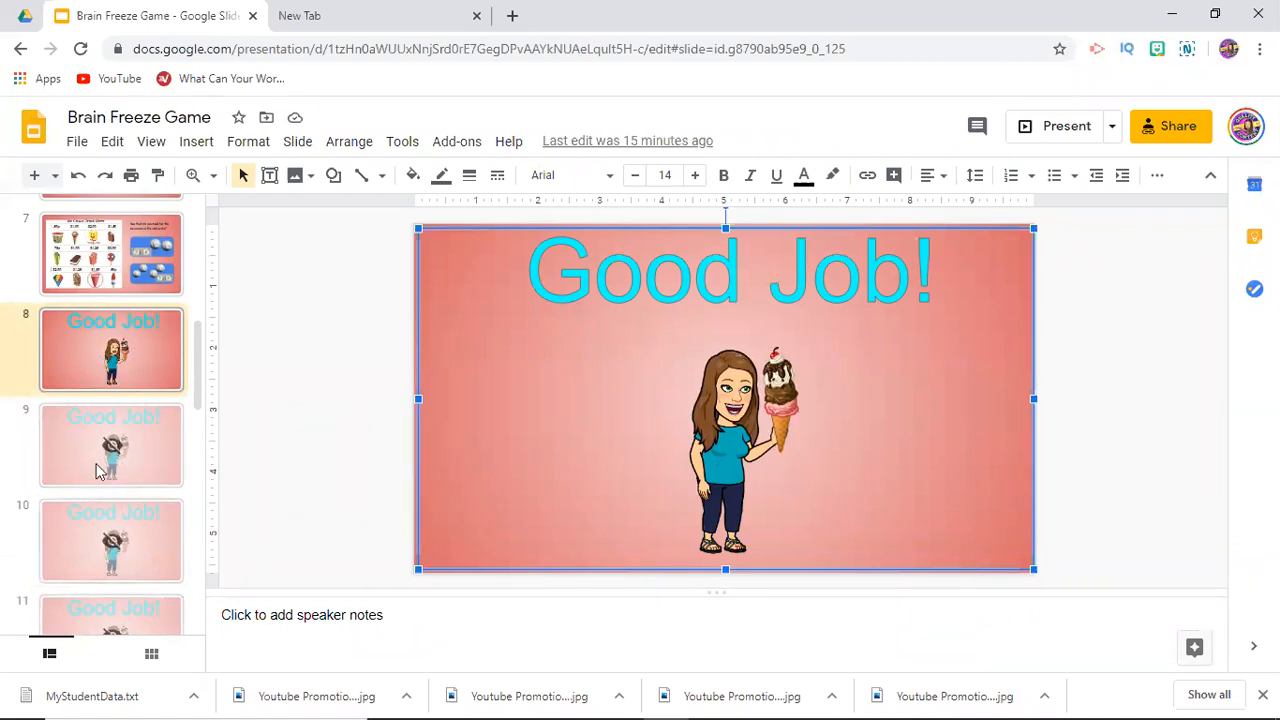
pyautogui.moveTo(123, 525)
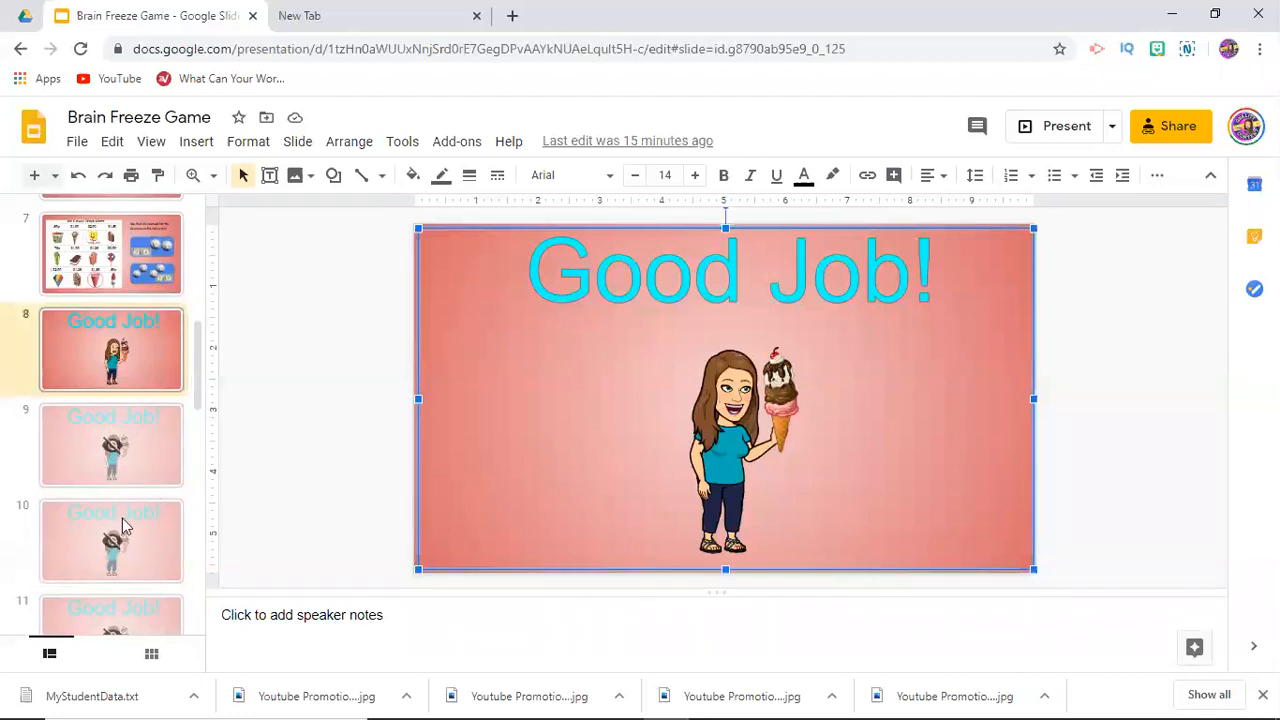
pyautogui.moveTo(143, 373)
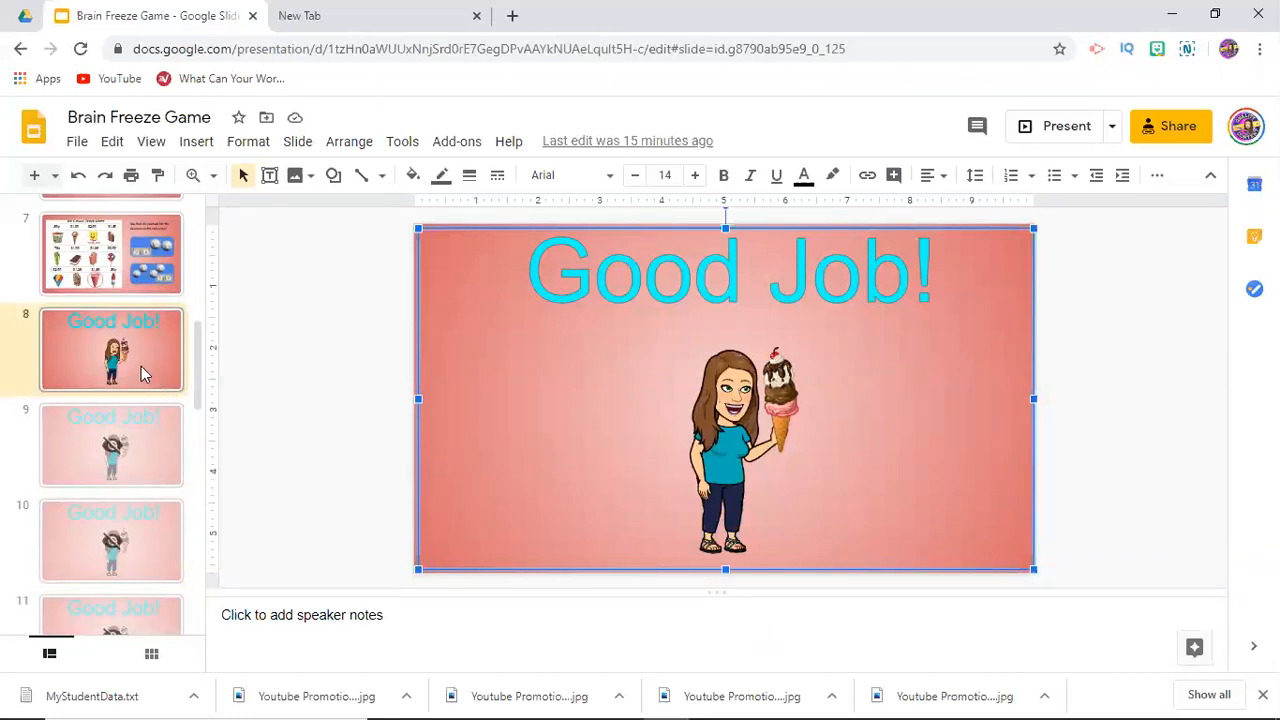
pyautogui.moveTo(137, 360)
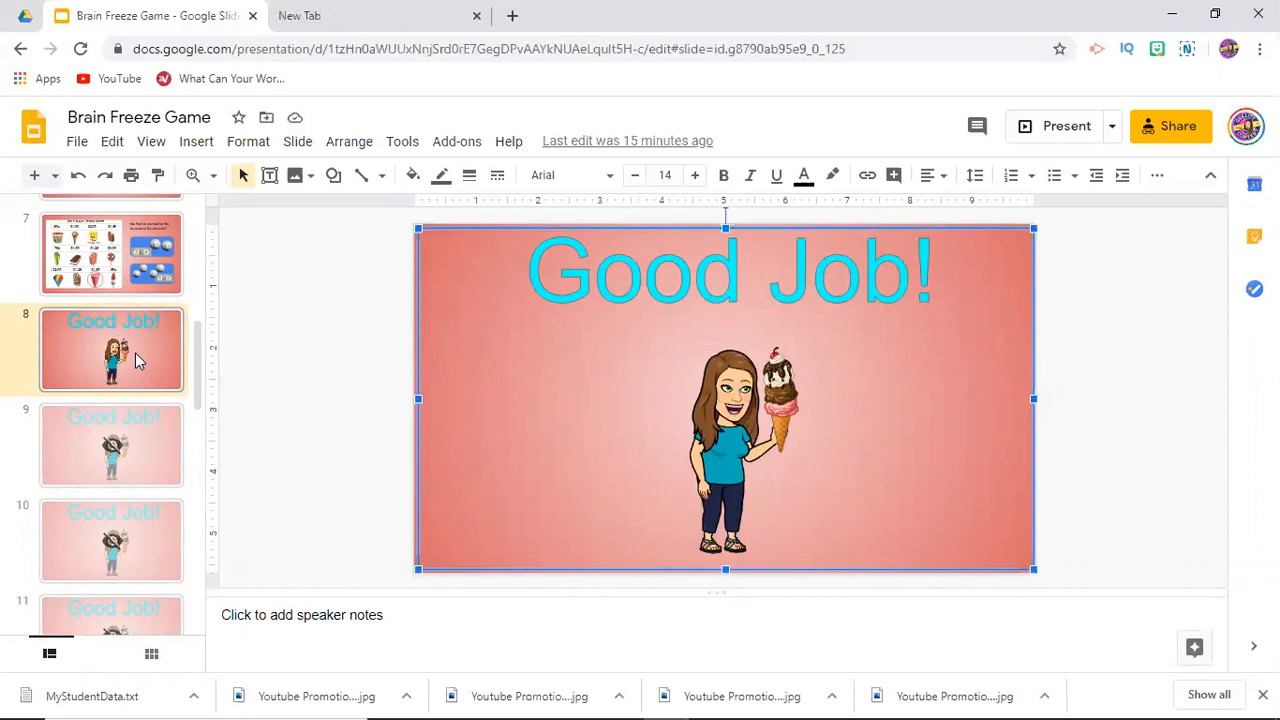
pyautogui.moveTo(117, 326)
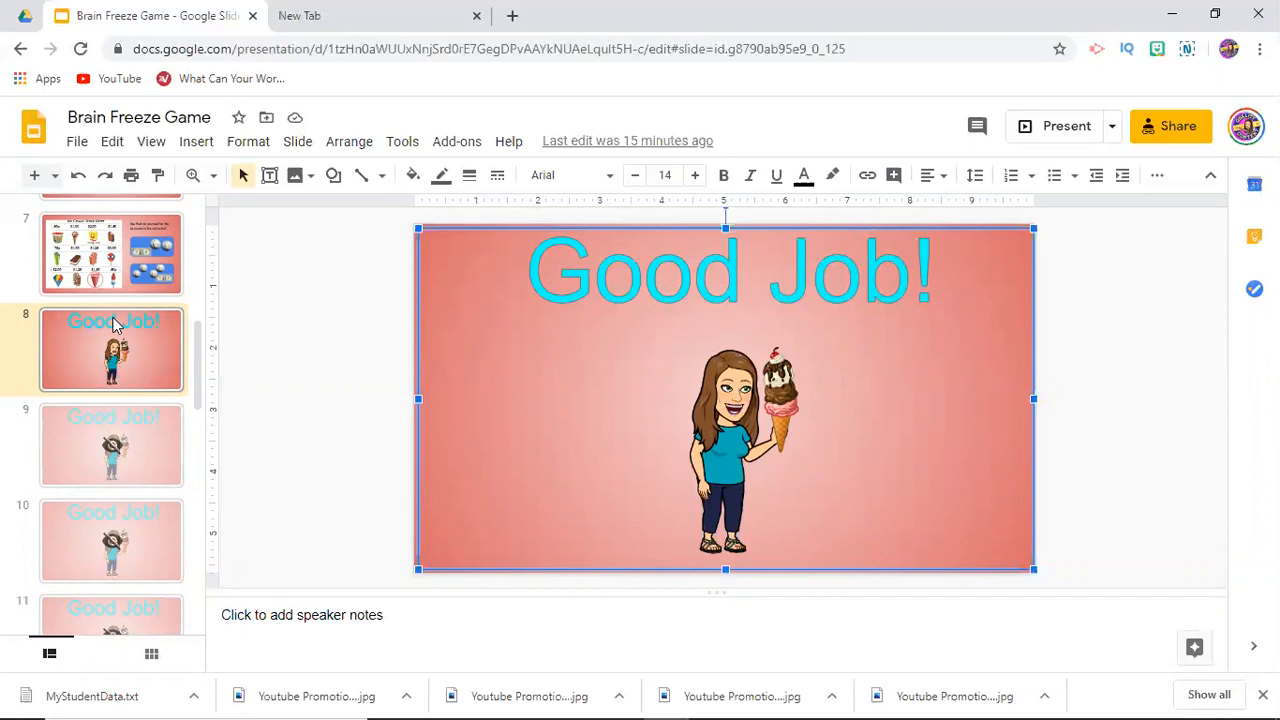
pyautogui.moveTo(133, 328)
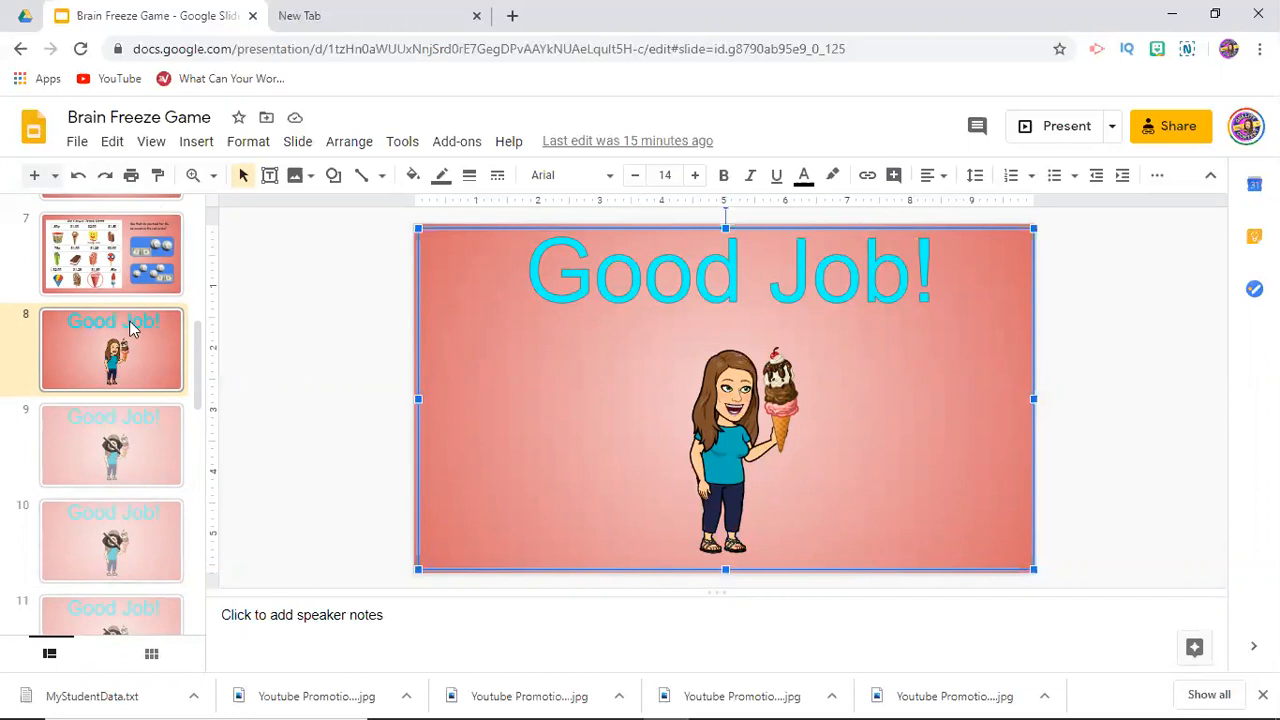
pyautogui.rightClick(110, 349)
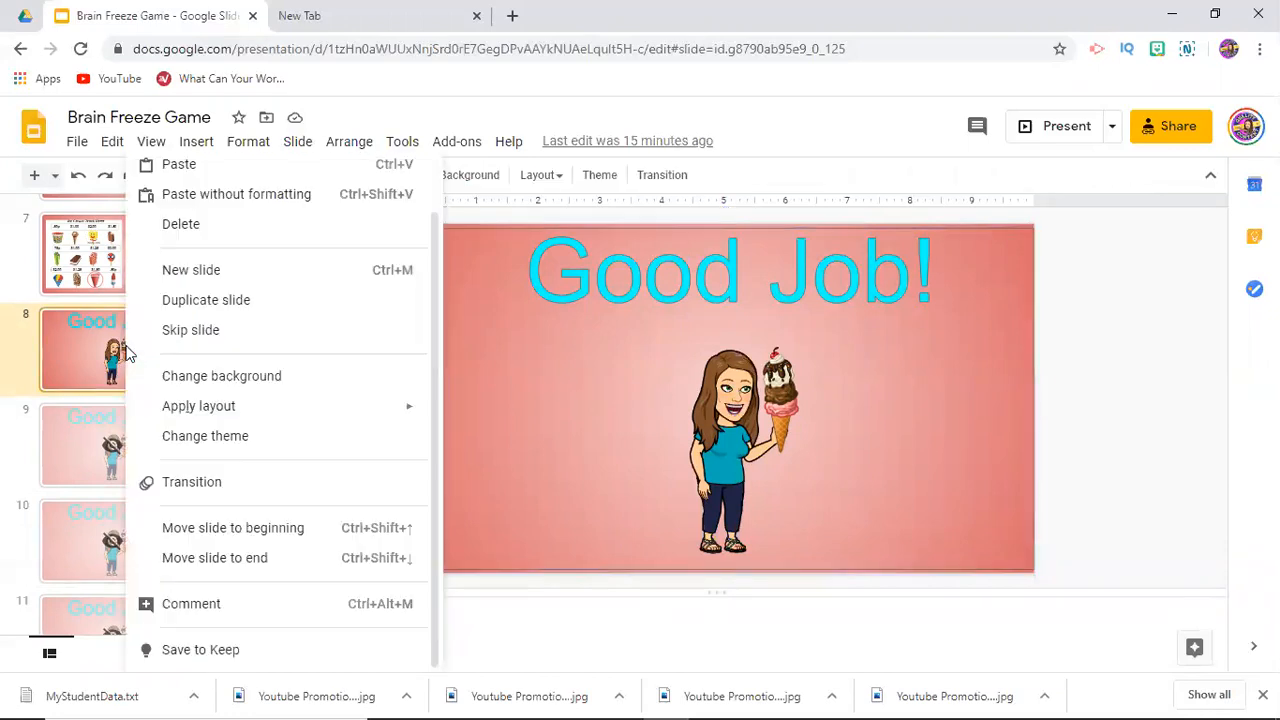
pyautogui.moveTo(85, 335)
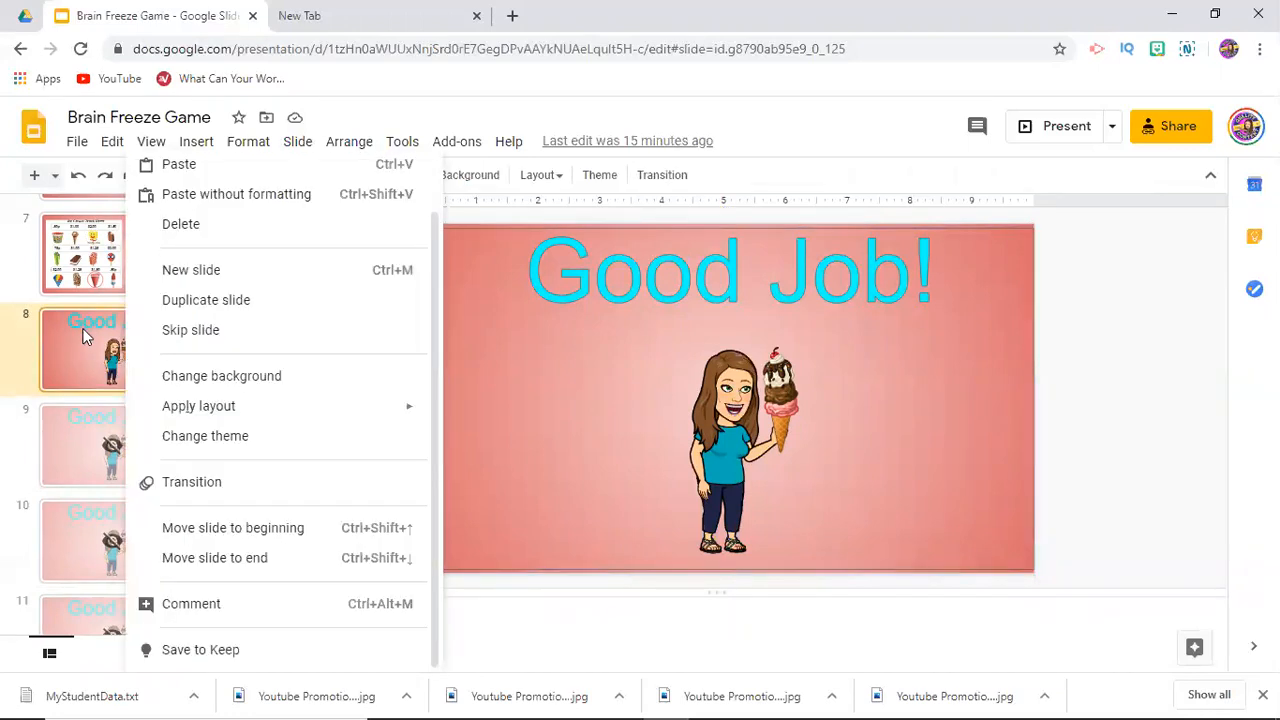
pyautogui.moveTo(190, 330)
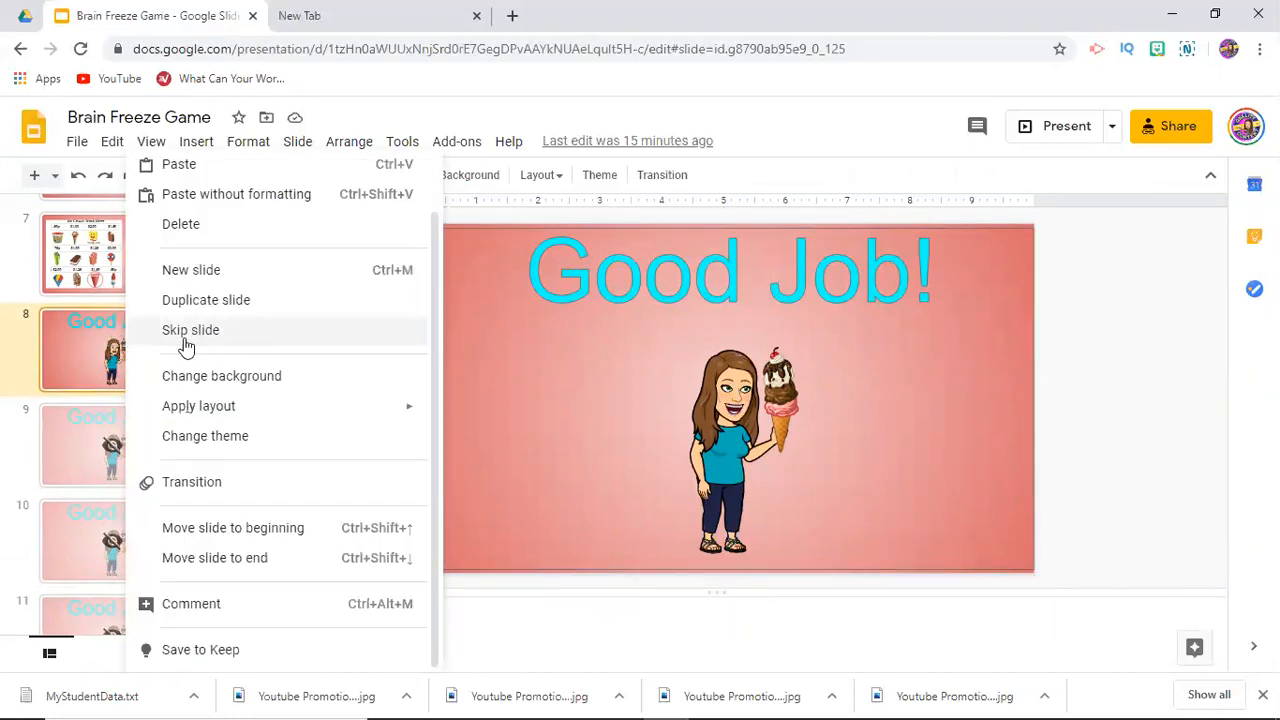
pyautogui.click(190, 330)
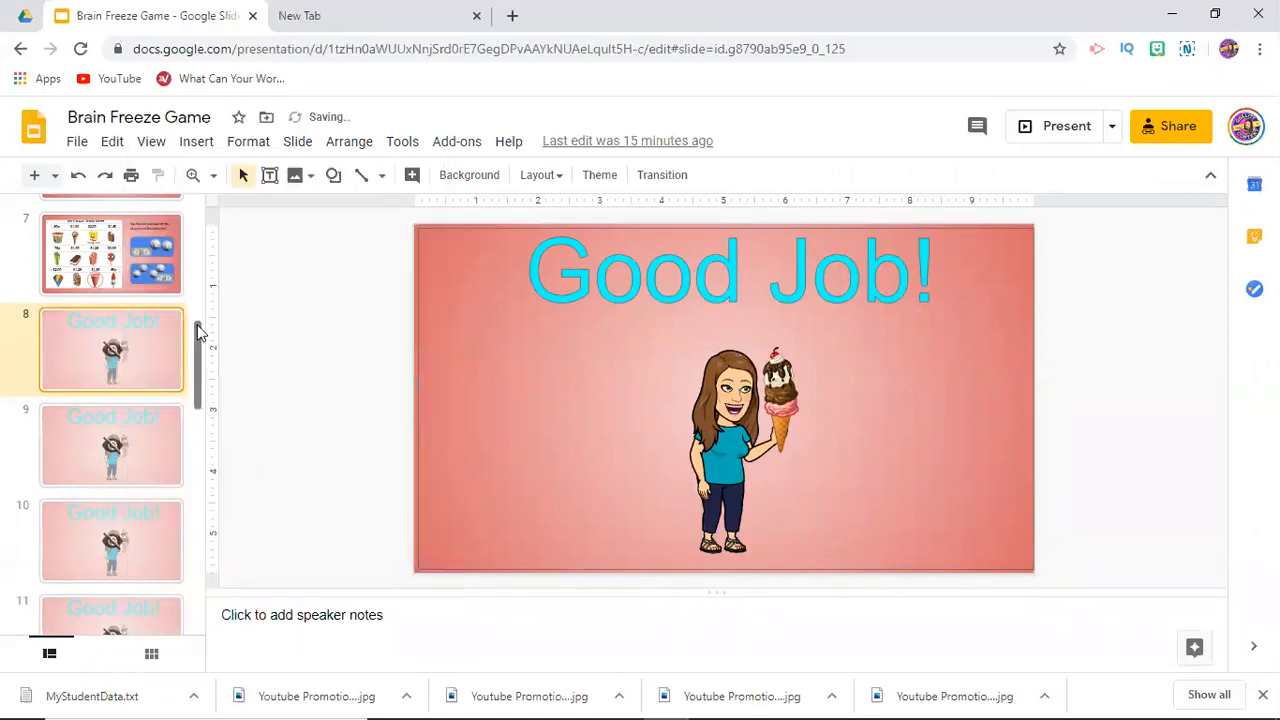
pyautogui.scroll(-3)
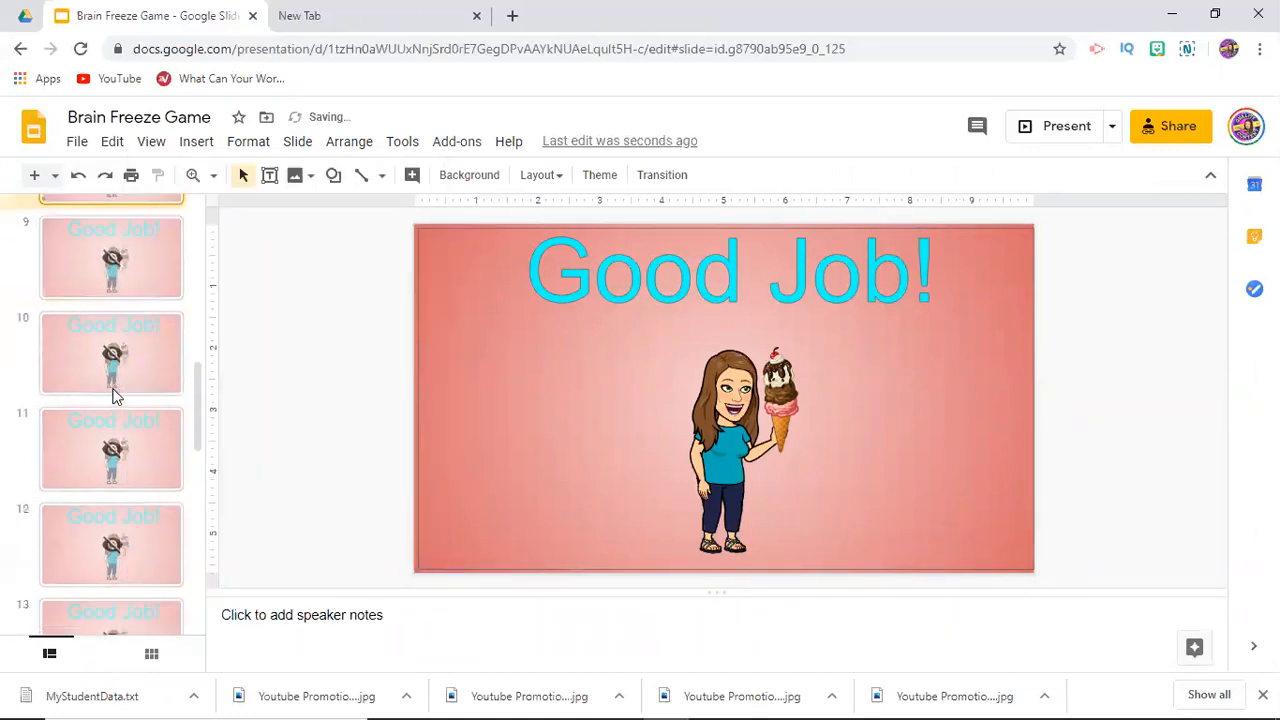
pyautogui.scroll(3)
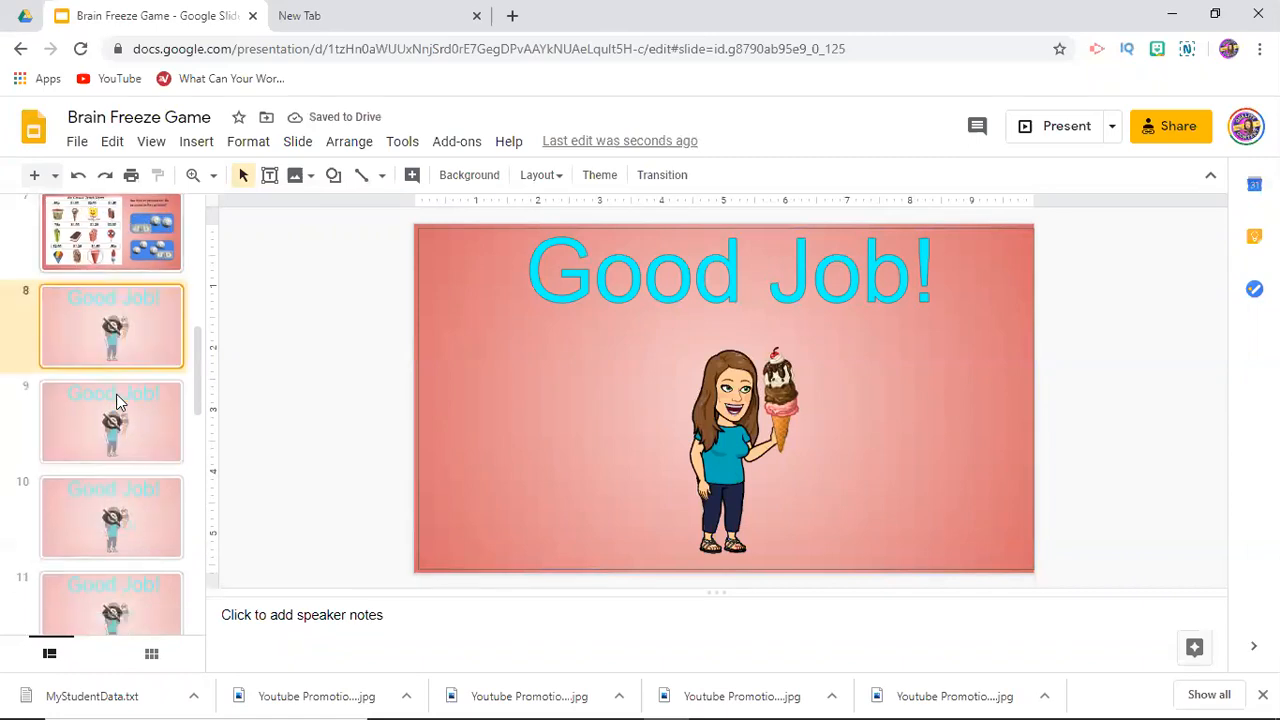
pyautogui.scroll(-3)
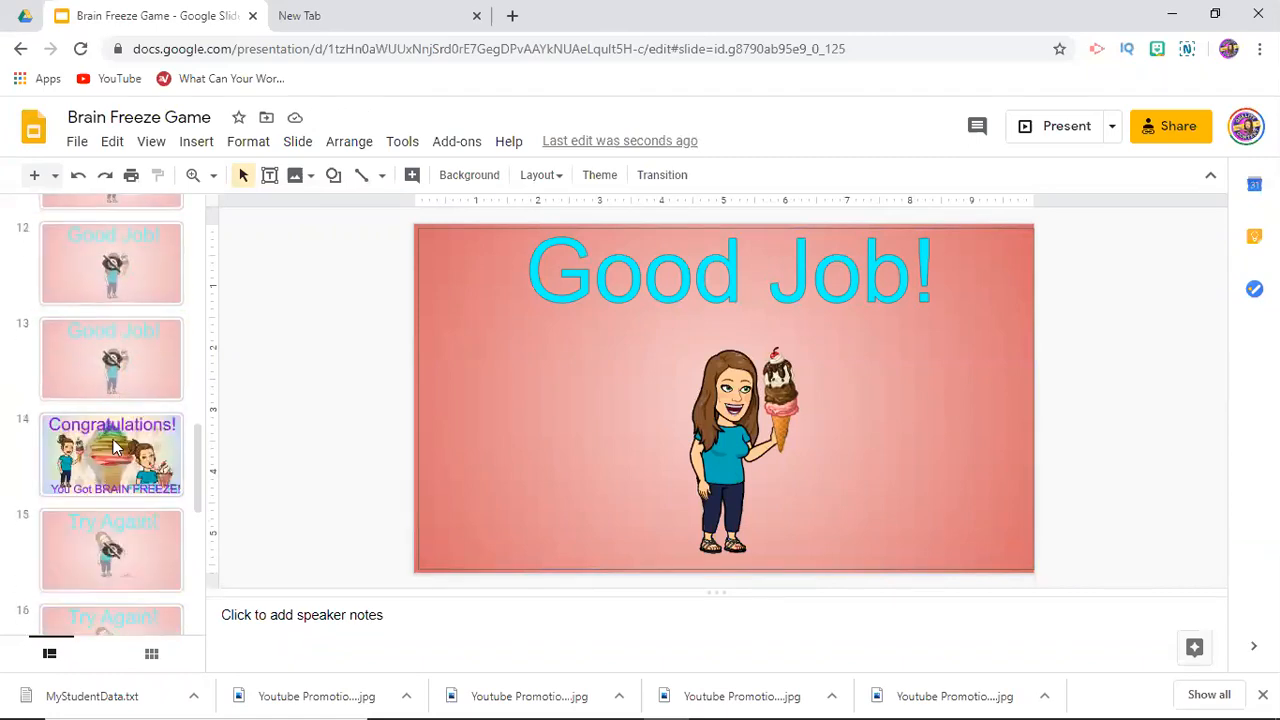
pyautogui.scroll(3)
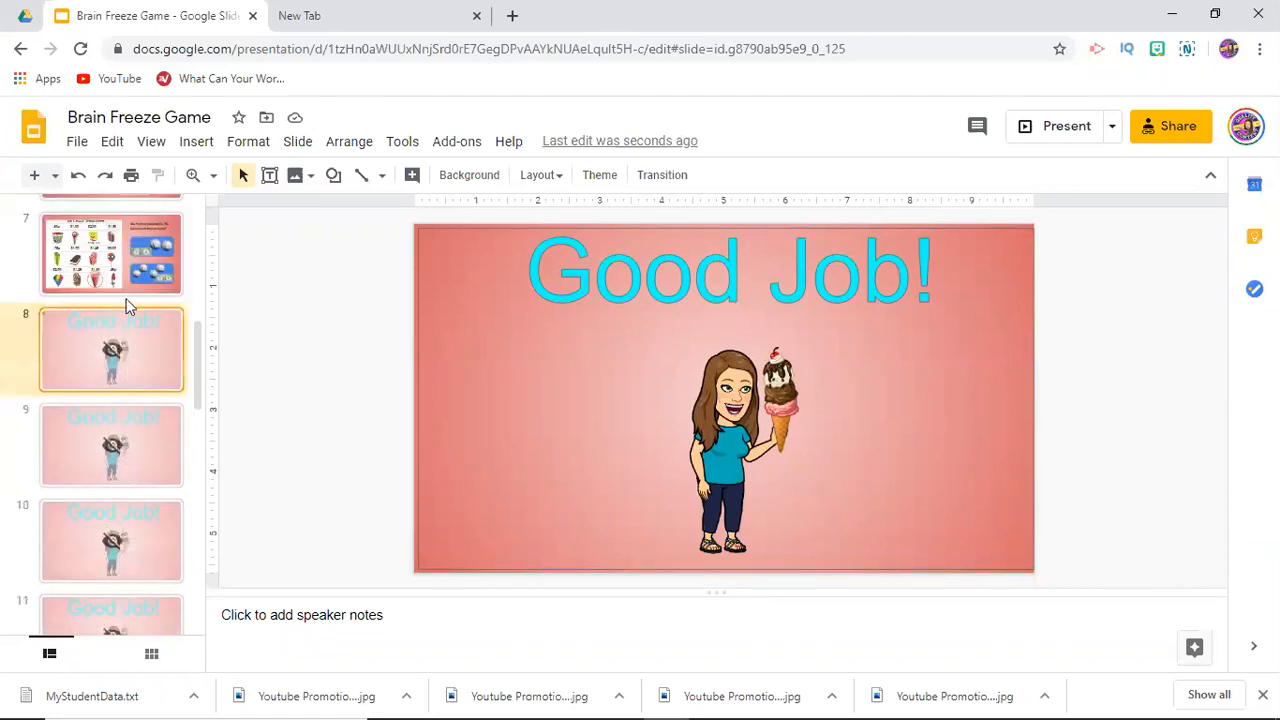
# Step: Select slide 7 in the filmstrip, then move on toward slide 14, 'Congratulations! You Got BRAIN FREEZE!'
pyautogui.click(110, 258)
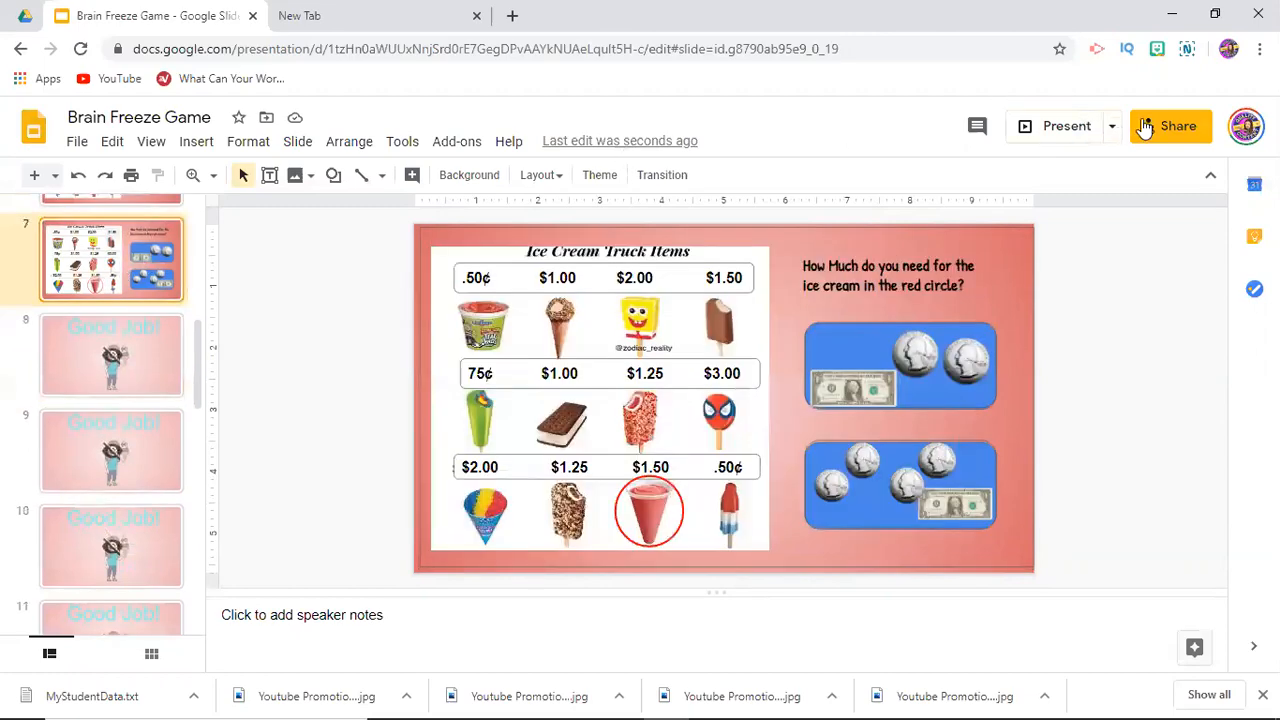
pyautogui.click(1066, 126)
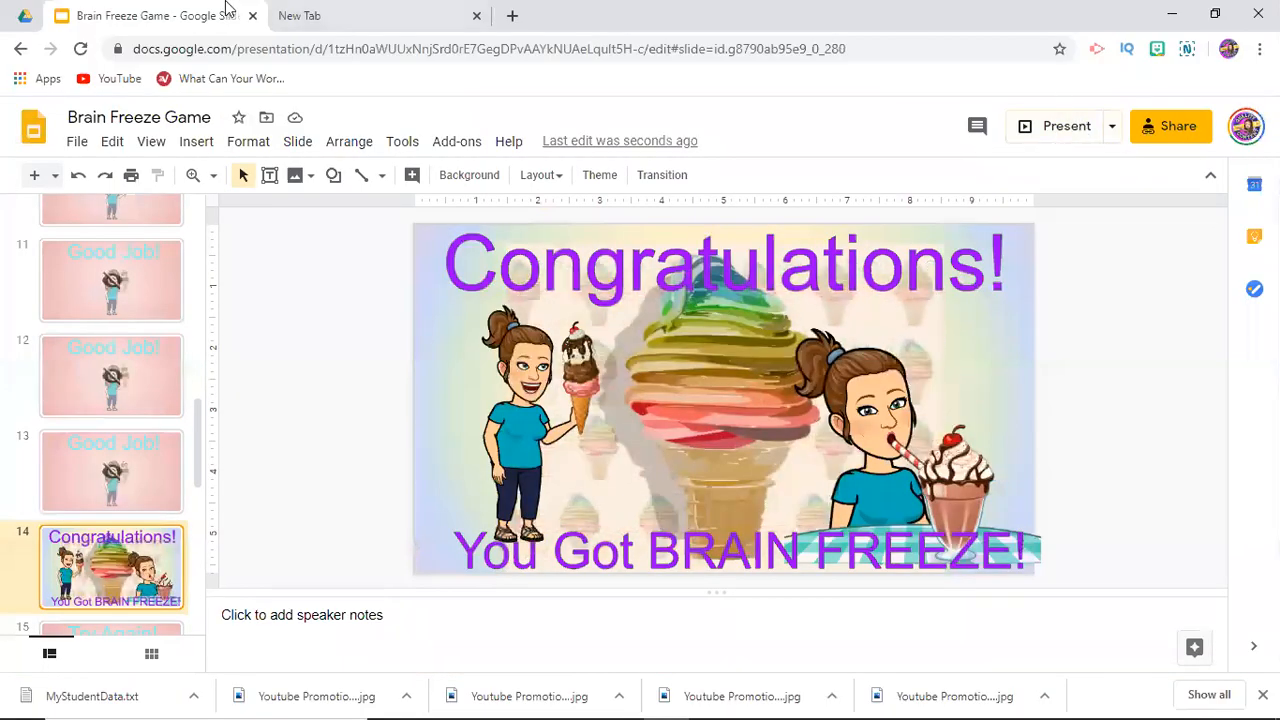
# Step: Leave the Brain Freeze Game deck for Chrome's New Tab page
pyautogui.click(375, 15)
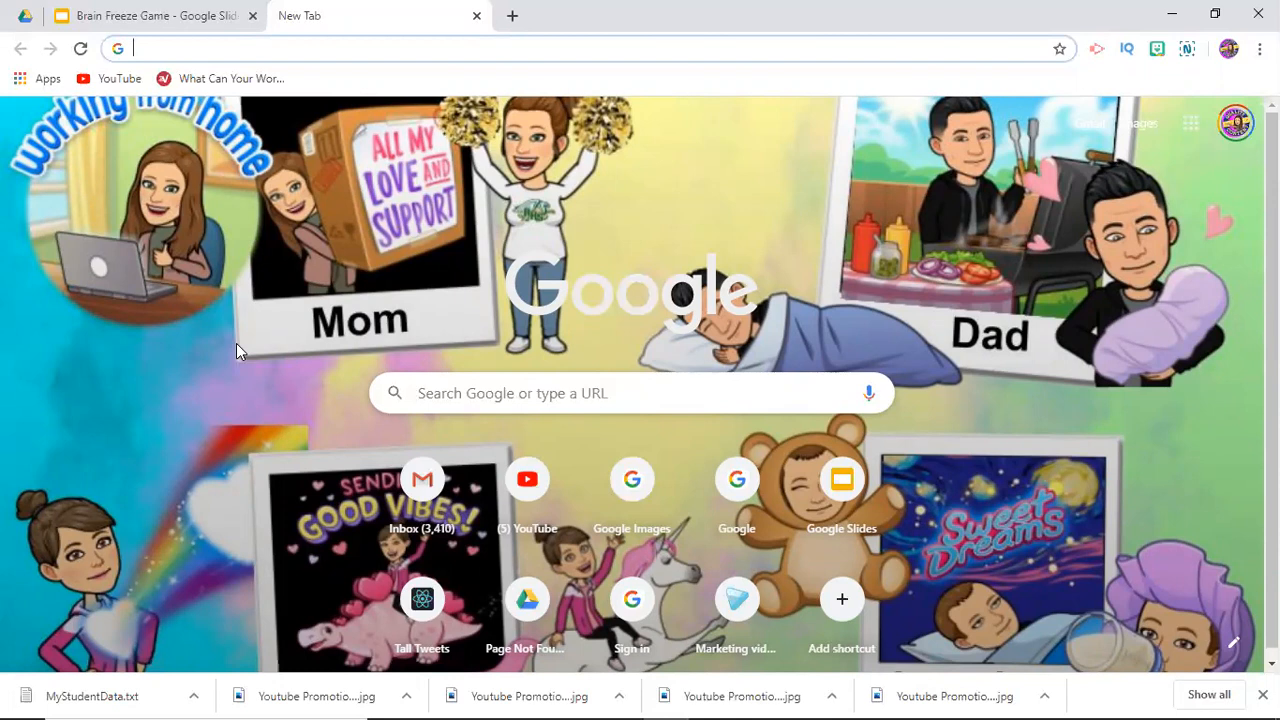
pyautogui.moveTo(631, 599)
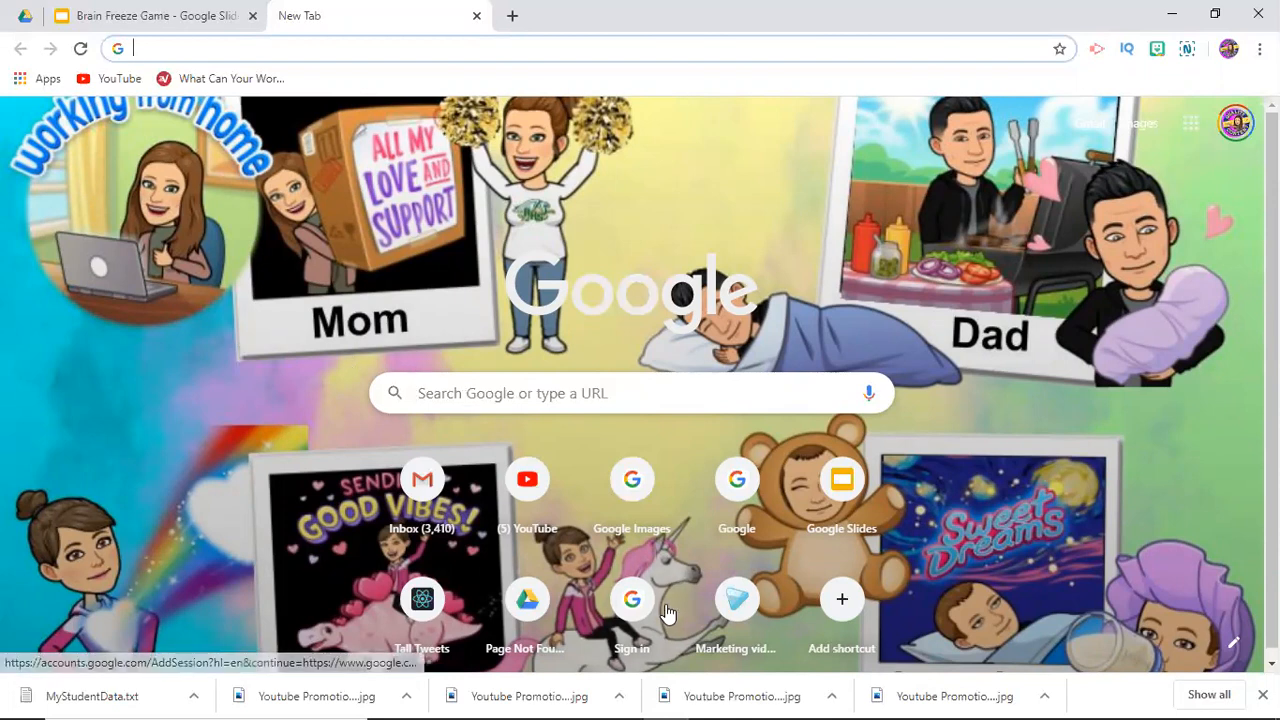